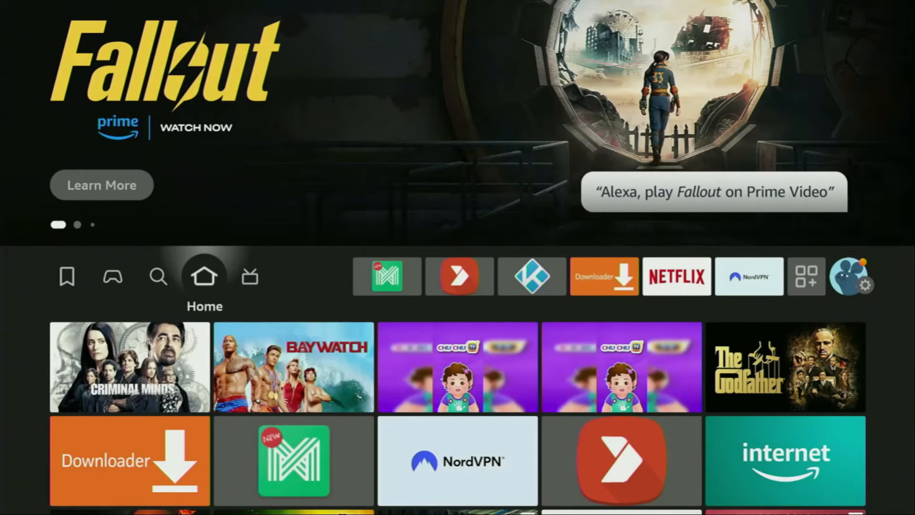
Step: Search the Fire TV for Downloader and pick the Downloader suggestion
left_click(159, 276)
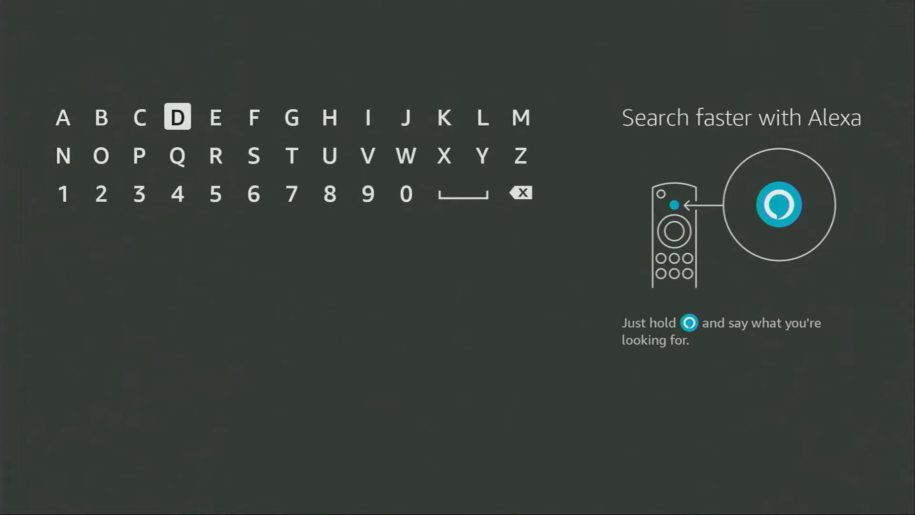
left_click(101, 155)
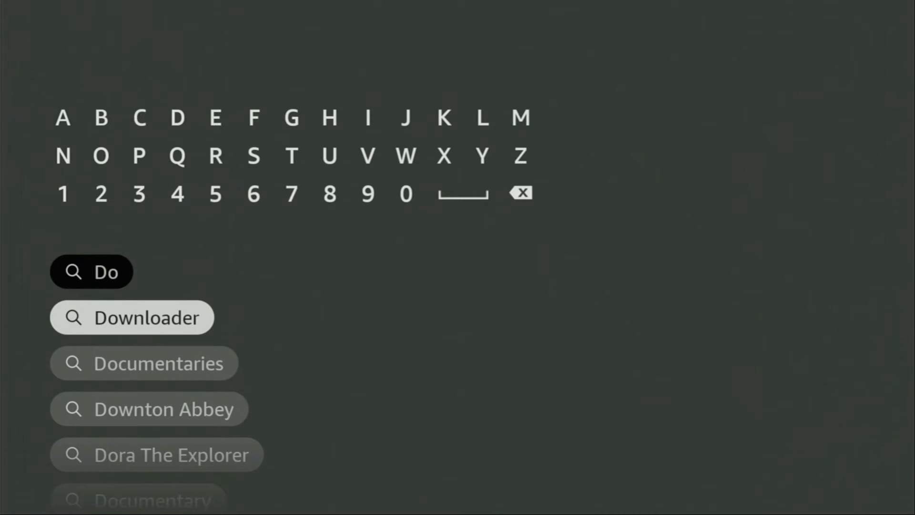
left_click(132, 317)
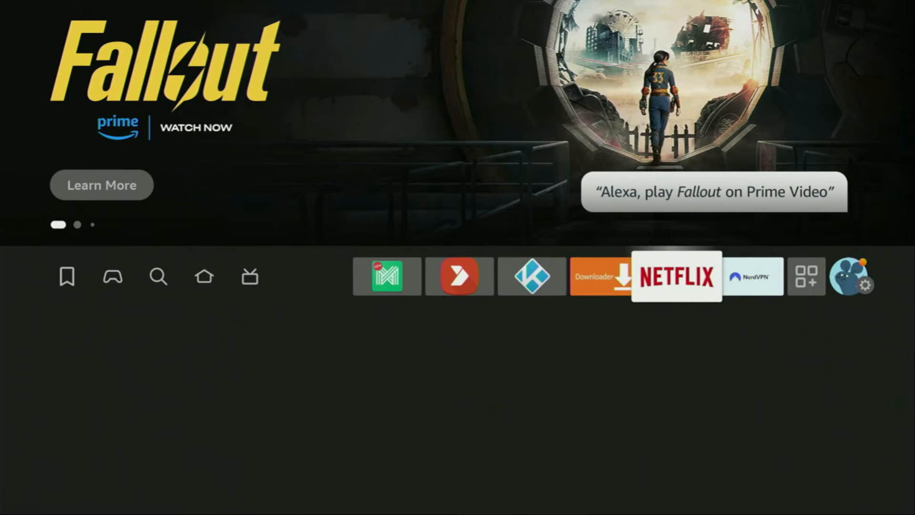
Step: In My Fire TV settings, unlock Developer Options and allow Downloader to install unknown apps
left_click(852, 277)
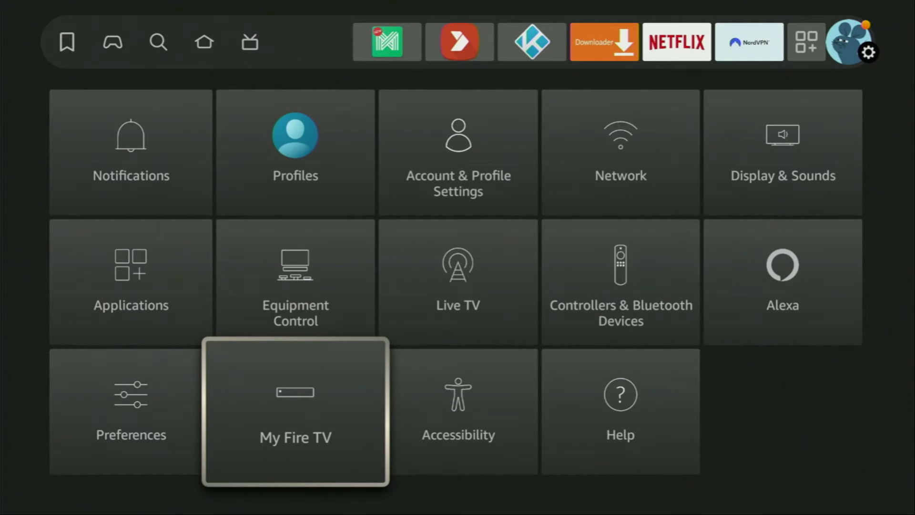
left_click(294, 412)
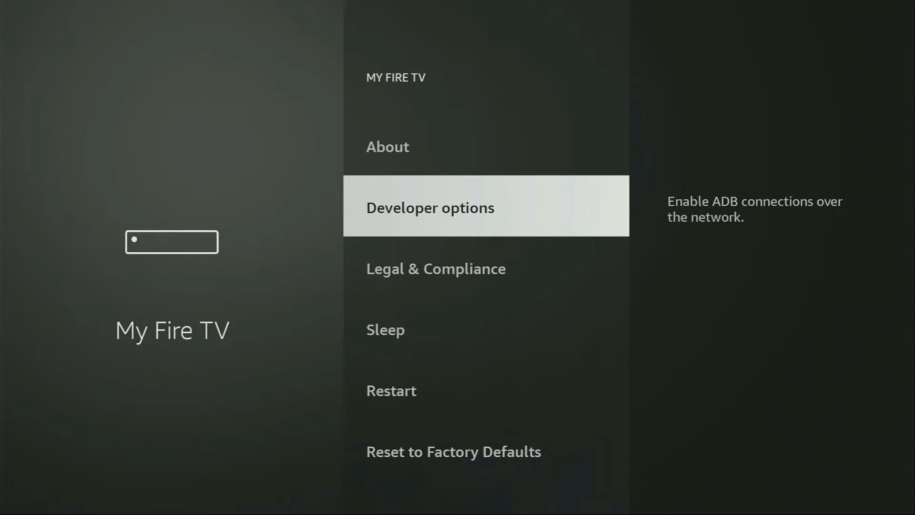
left_click(387, 147)
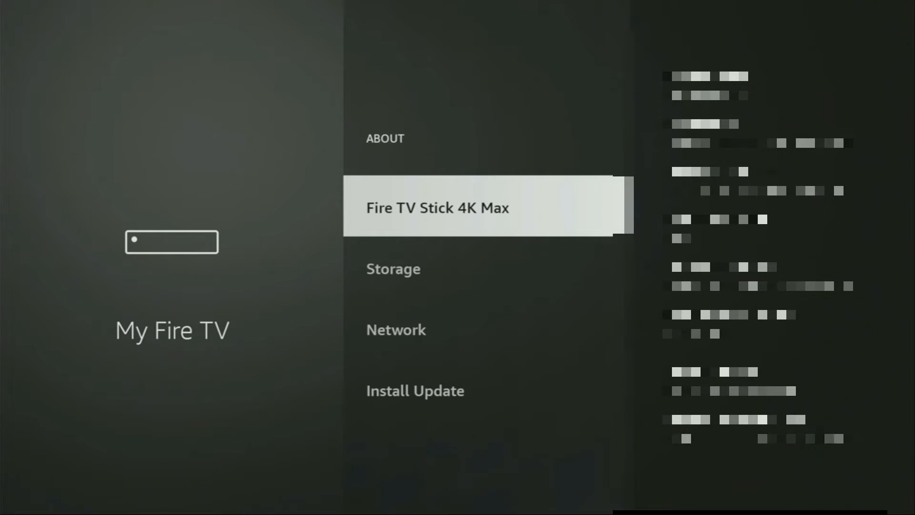
left_click(435, 208)
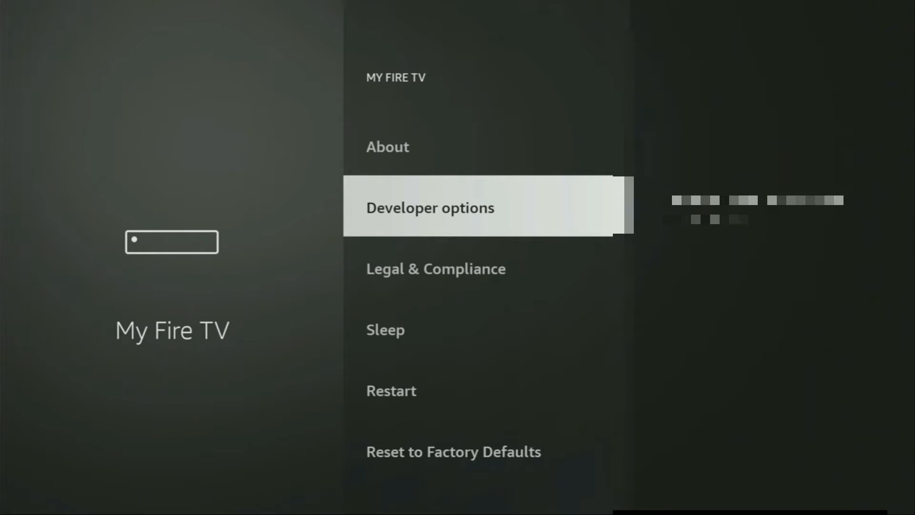
left_click(430, 207)
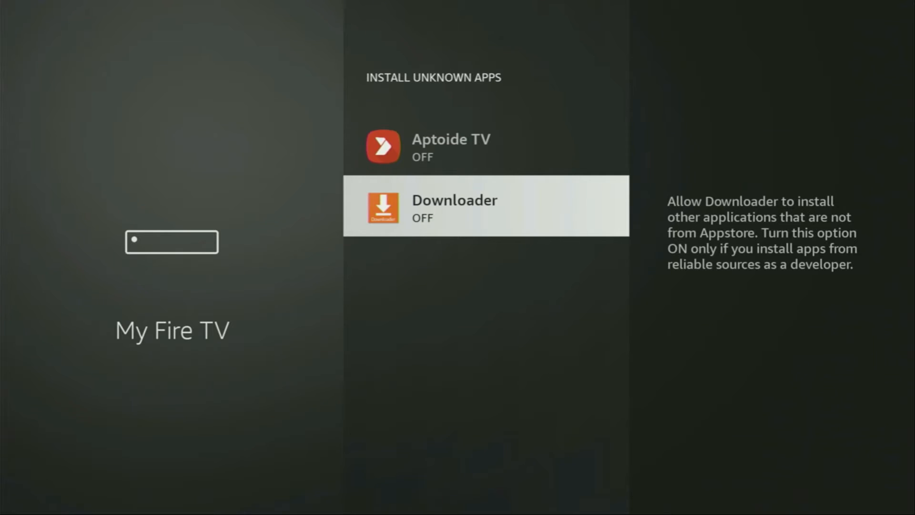
left_click(485, 208)
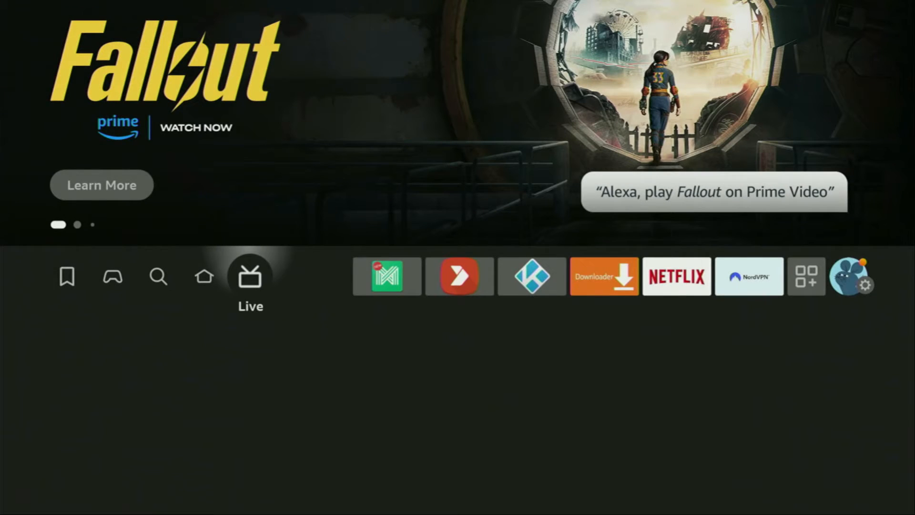
Step: Go to Your Apps & Channels and launch NordVPN from the list
left_click(806, 277)
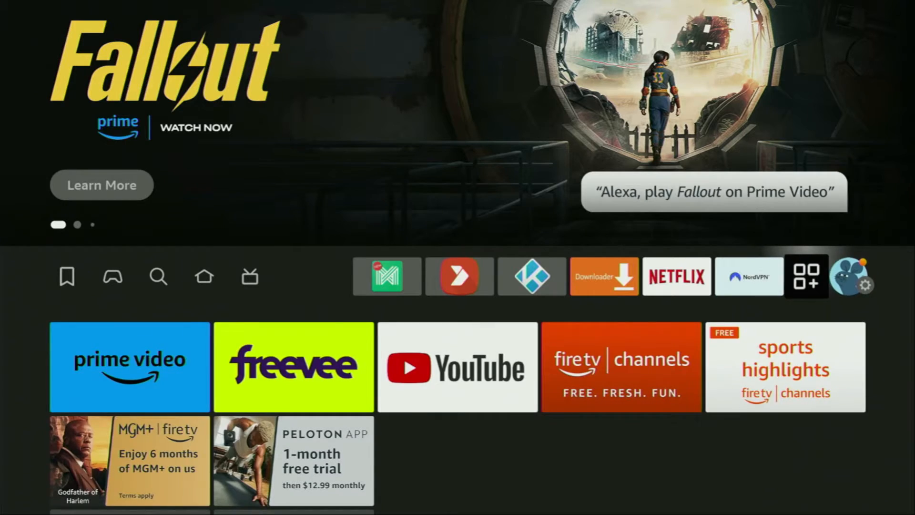
left_click(807, 276)
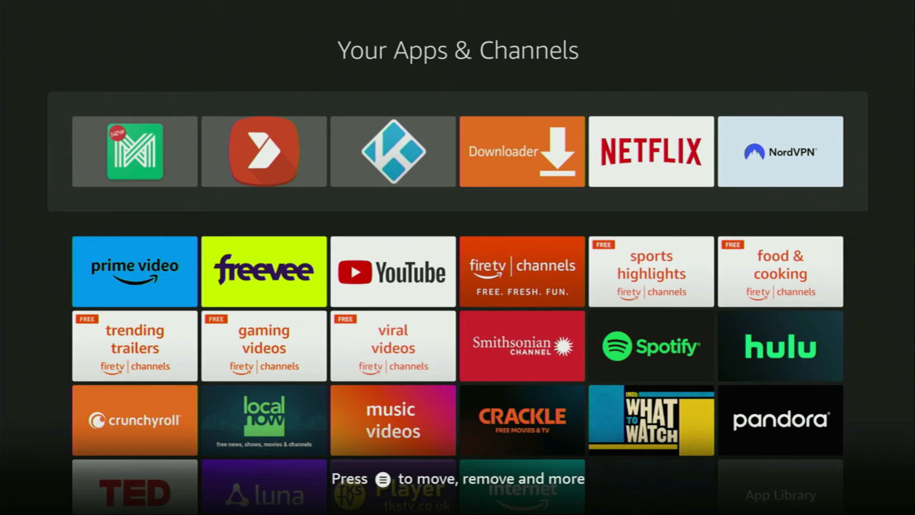
left_click(781, 152)
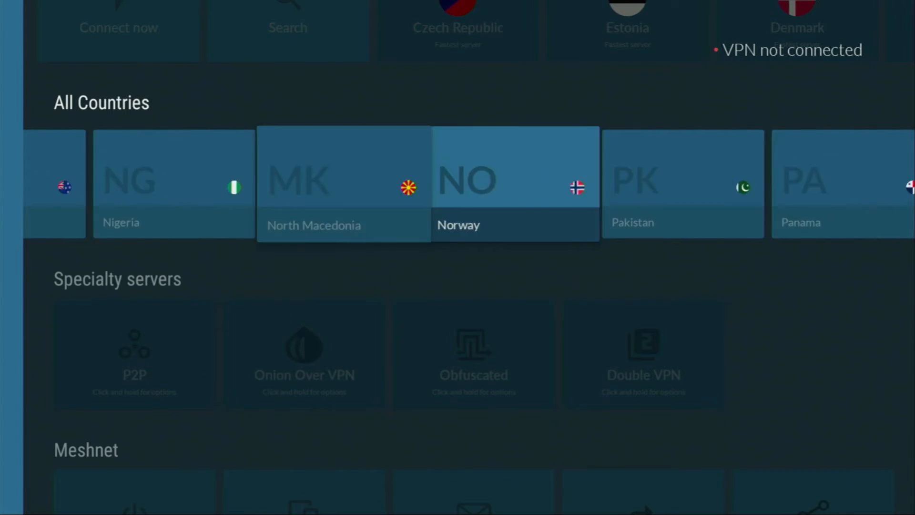
Step: Move through All Countries to Ukraine, connect to its fastest server, then head back through the list
scroll("right", 3)
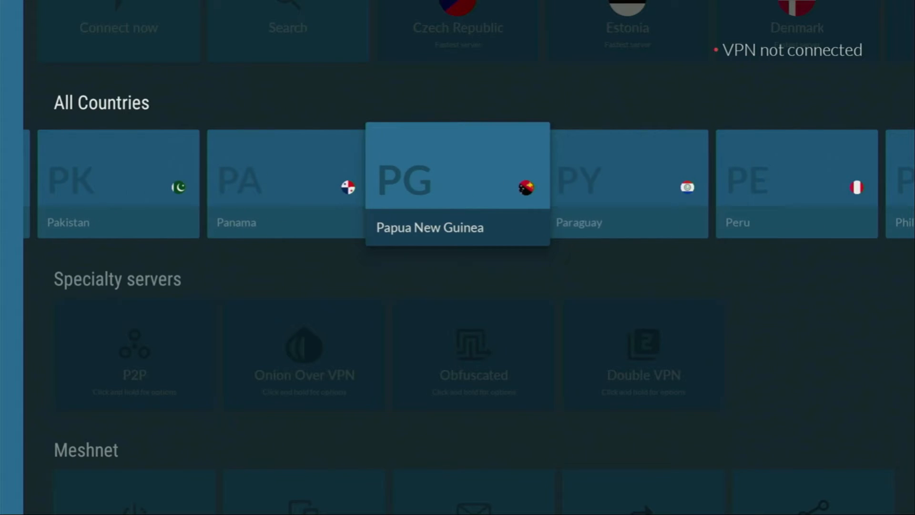
scroll("right", 3)
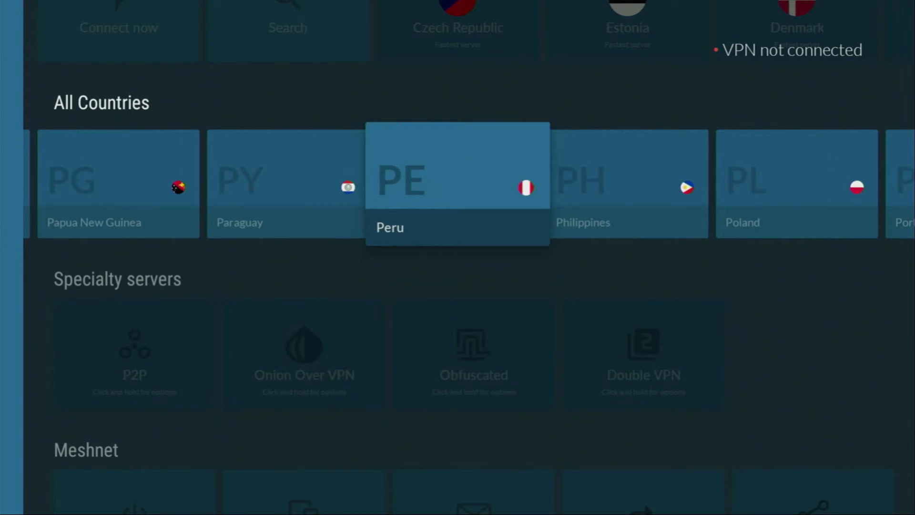
scroll("right", 3)
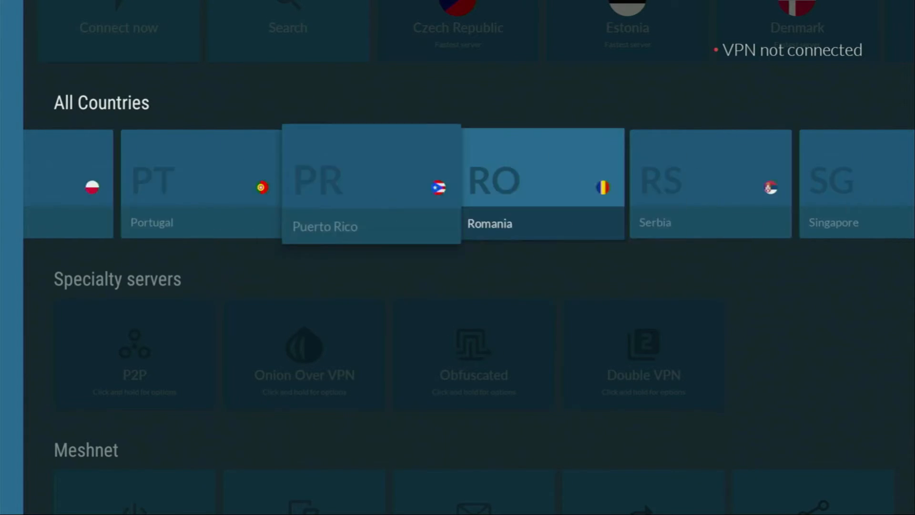
scroll("right", 3)
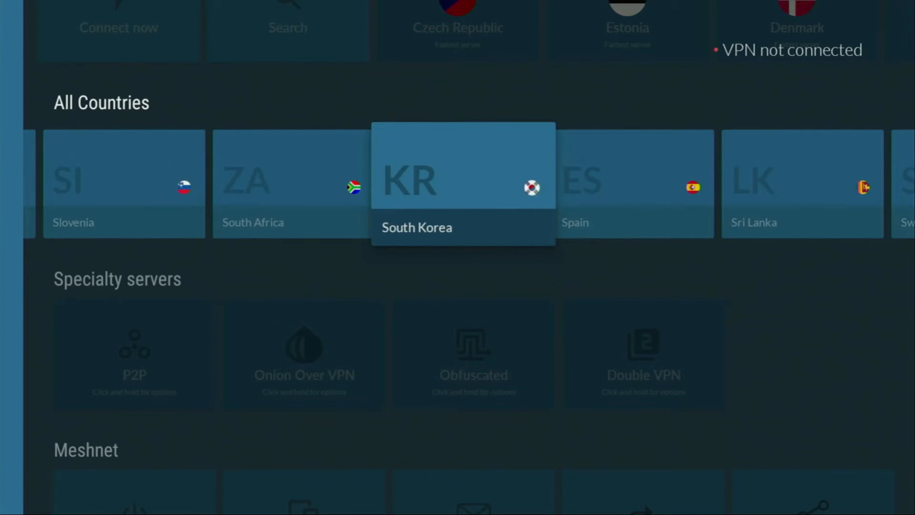
scroll("right", 3)
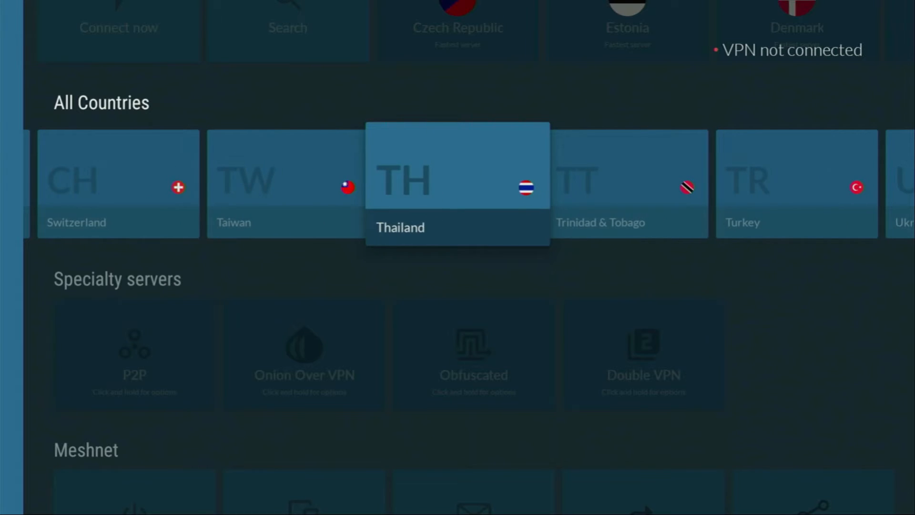
scroll("right", 3)
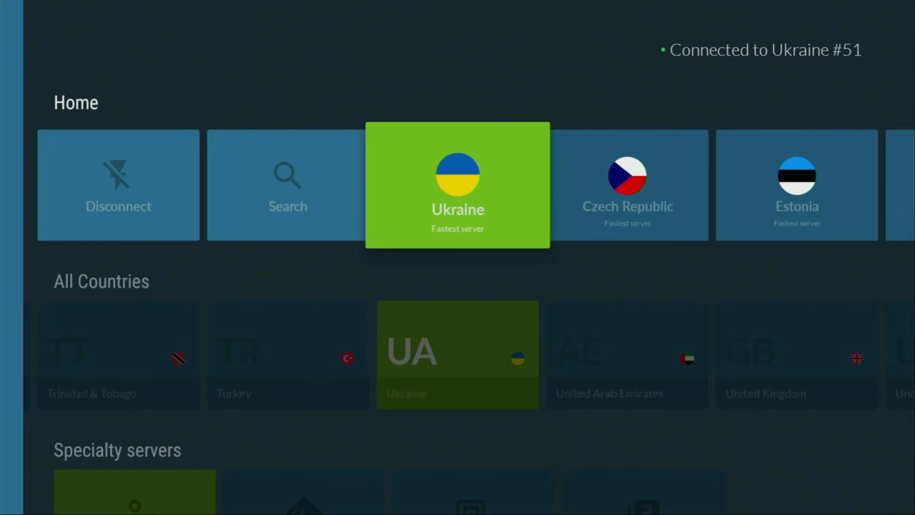
scroll("down", 3)
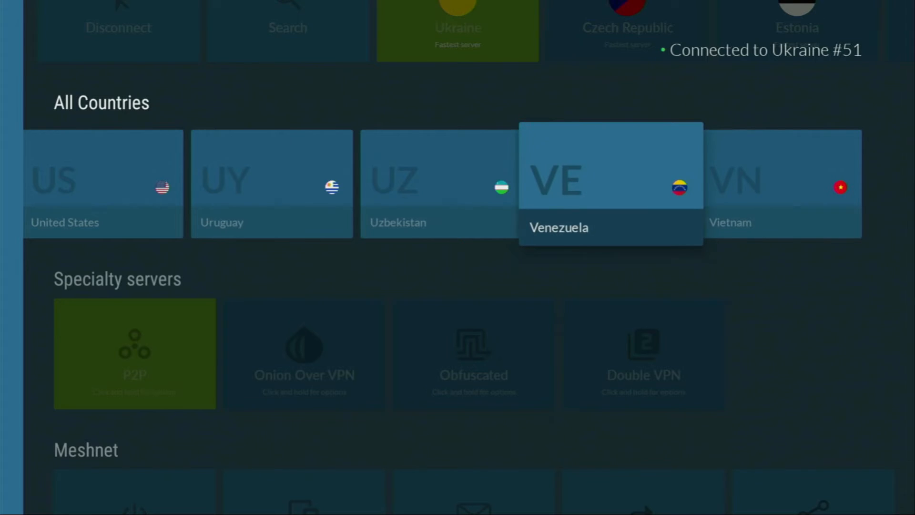
scroll("left", 3)
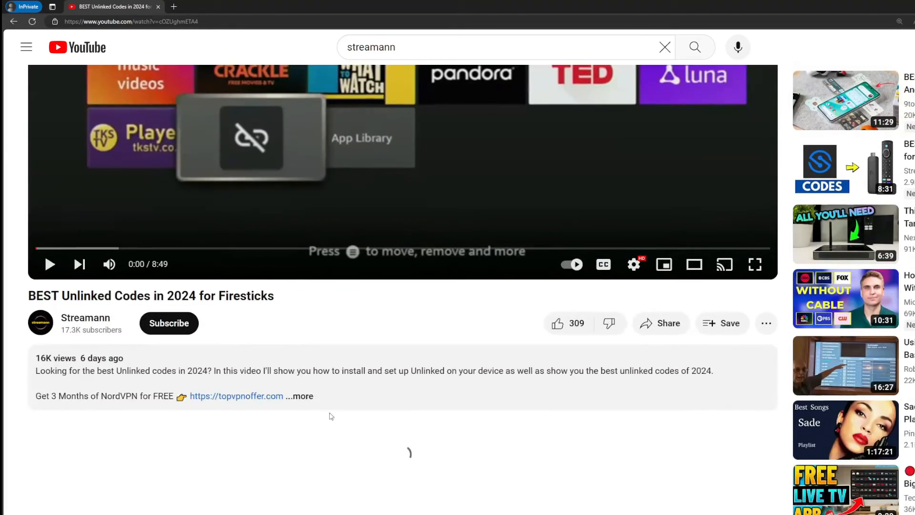
Step: Expand the video description and select the topvpnoffer.com NordVPN link in the pinned comment
left_click(299, 396)
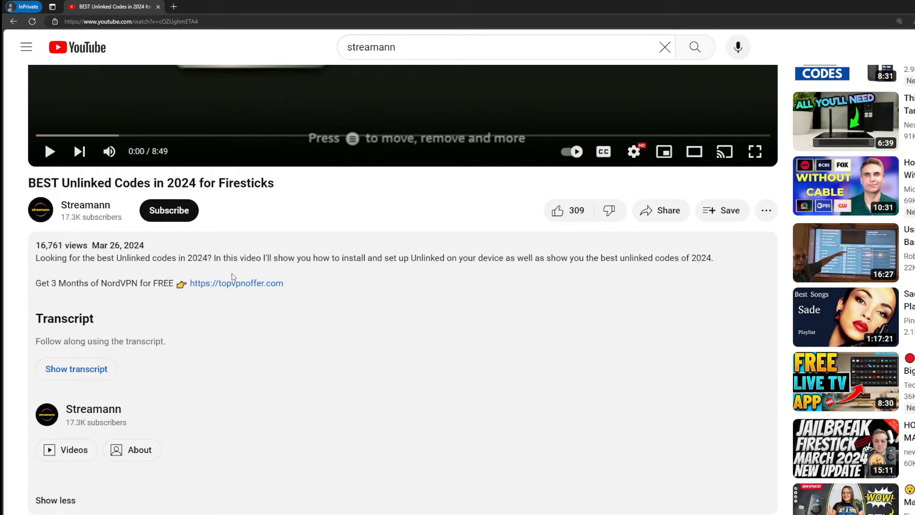
scroll("down", 3)
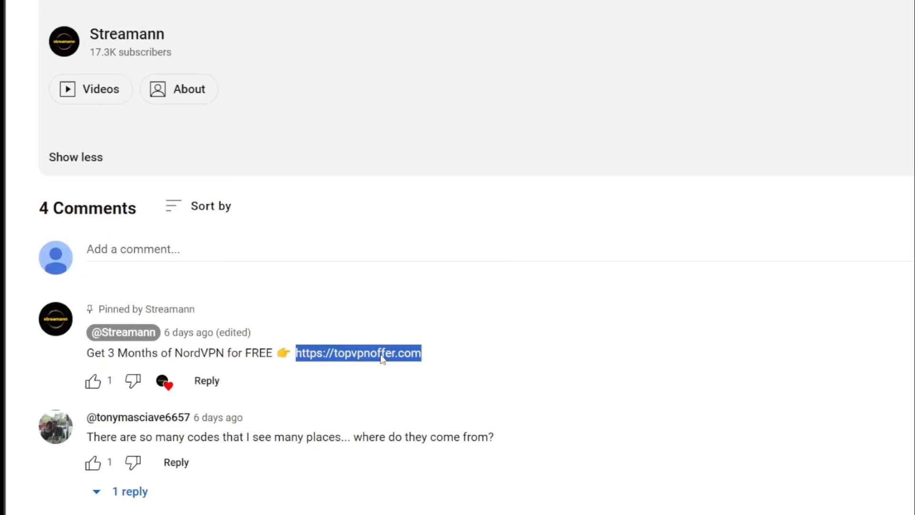
left_click(358, 353)
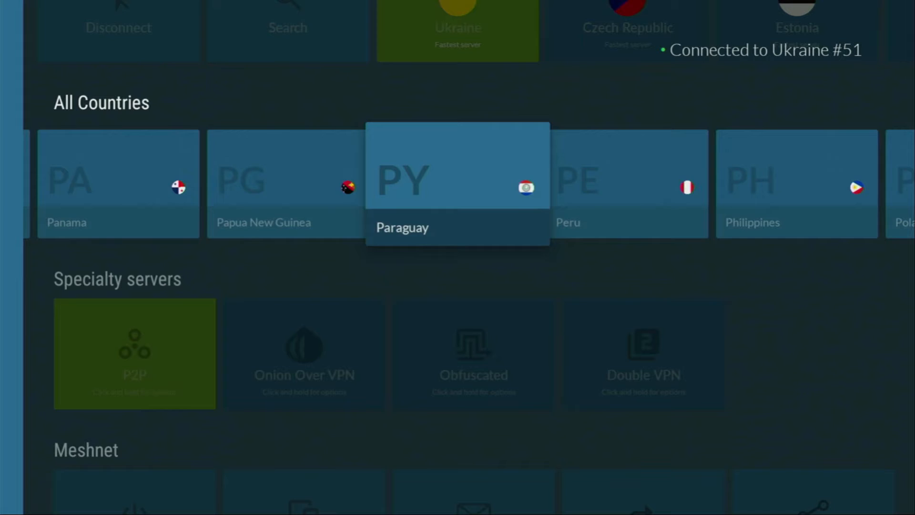
scroll("left", 3)
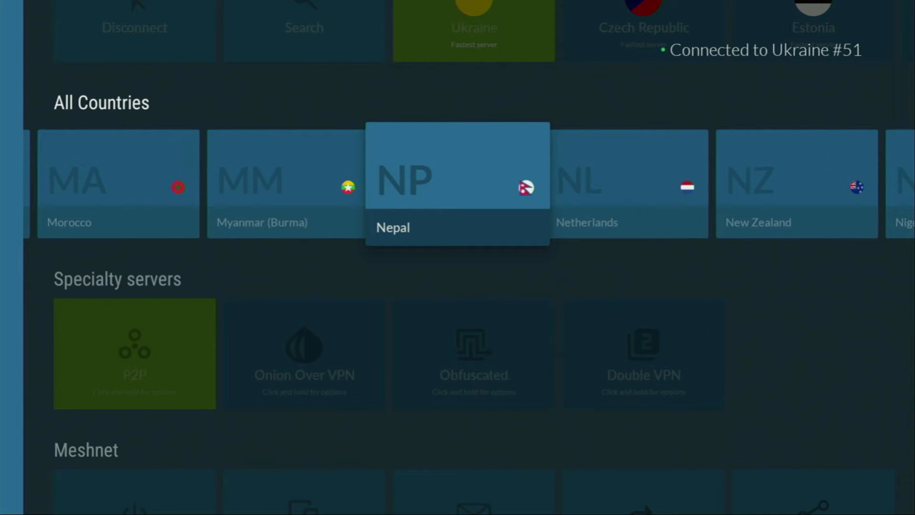
scroll("left", 3)
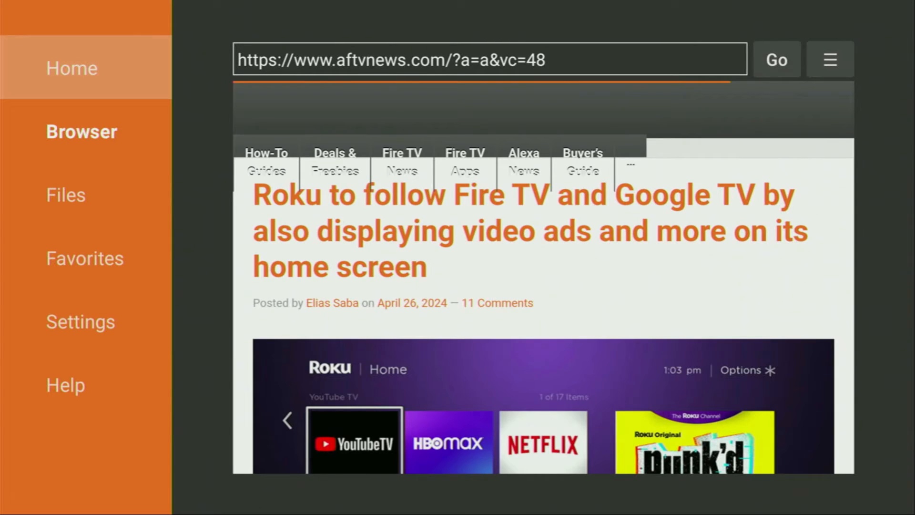
Step: From Downloader Home, enter syncler.net in the URL field and load it with Go
left_click(72, 68)
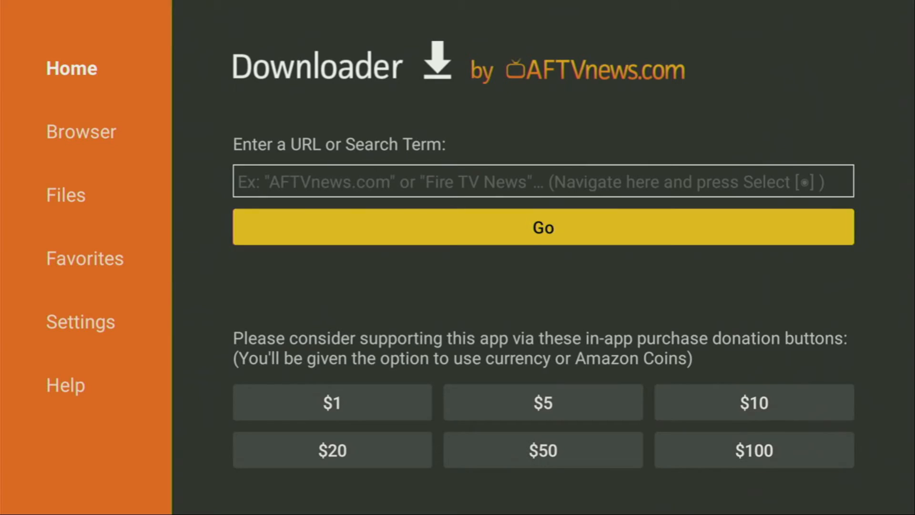
left_click(543, 181)
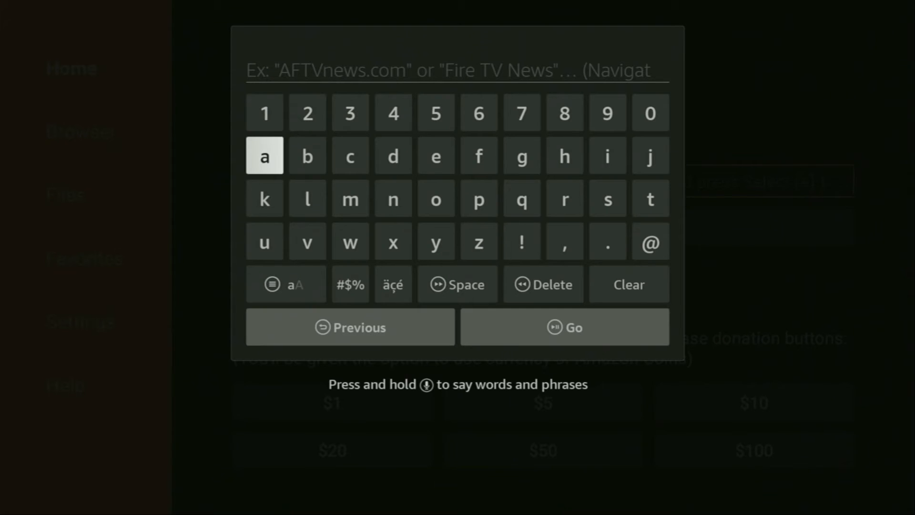
left_click(607, 199)
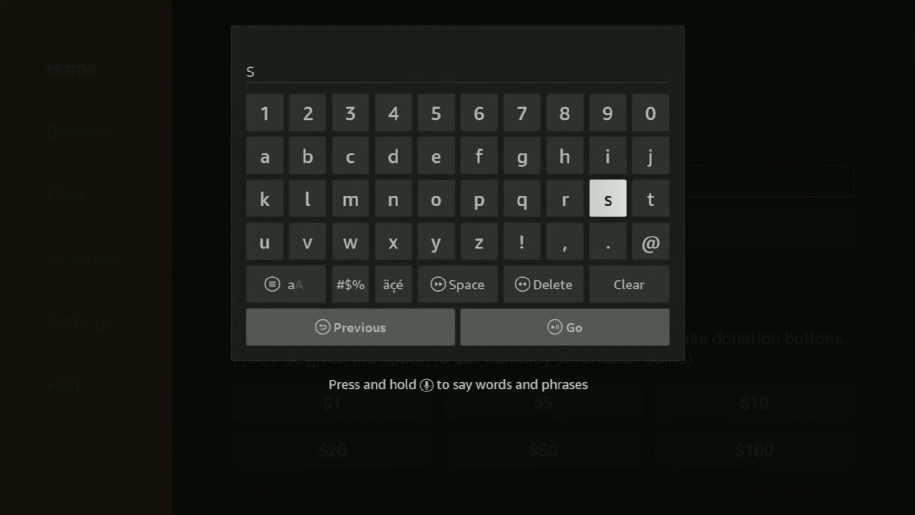
mouse_move(436, 241)
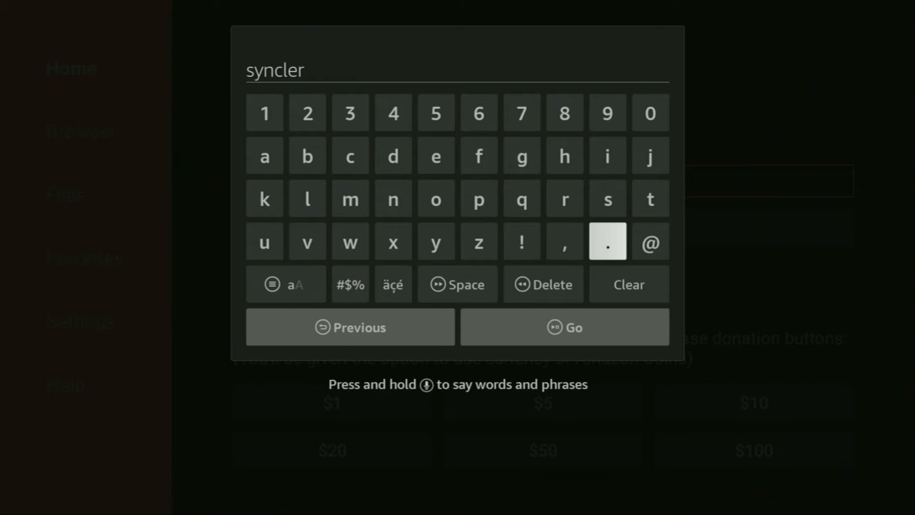
left_click(393, 198)
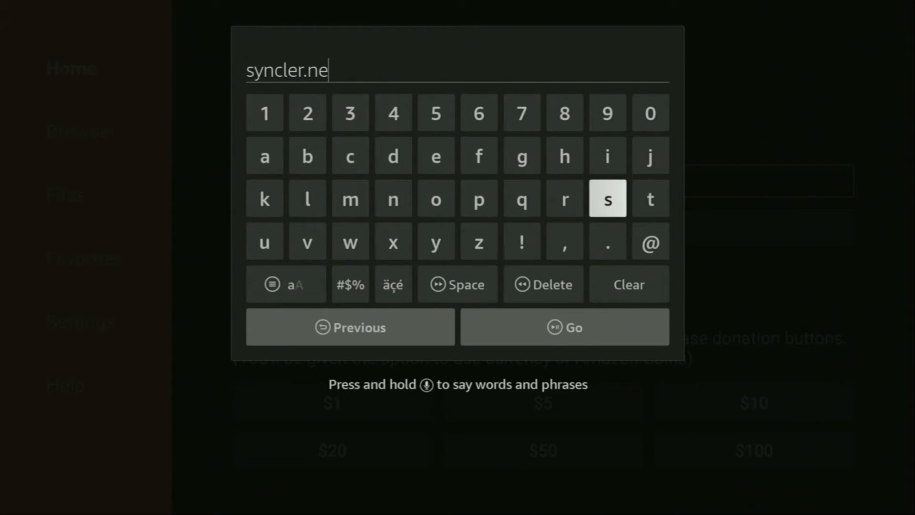
left_click(649, 198)
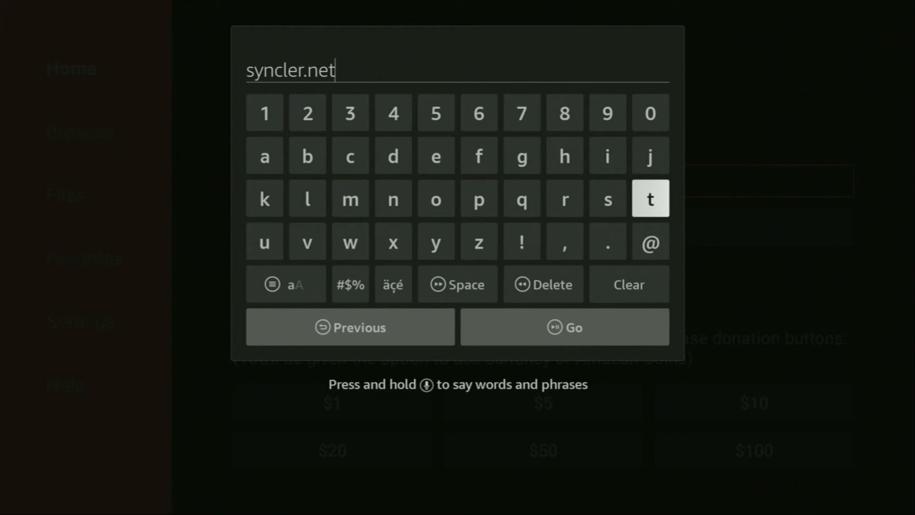
mouse_move(564, 327)
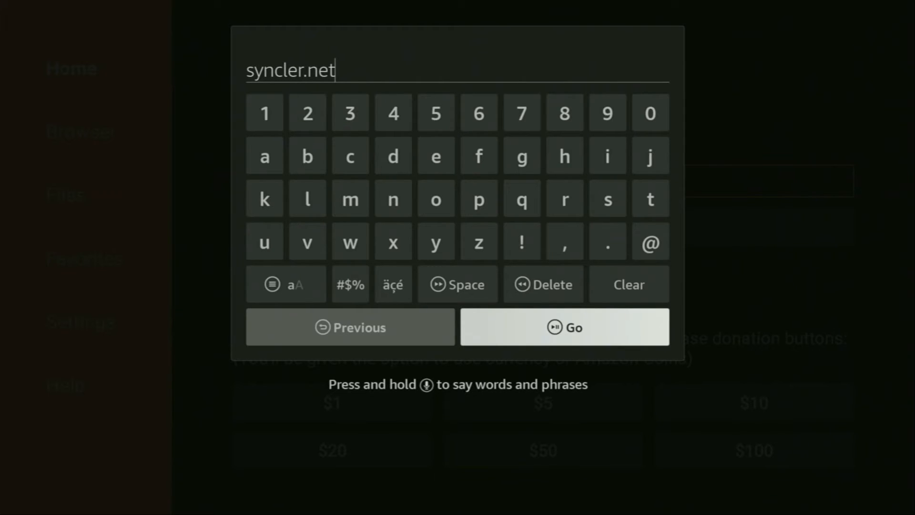
left_click(563, 327)
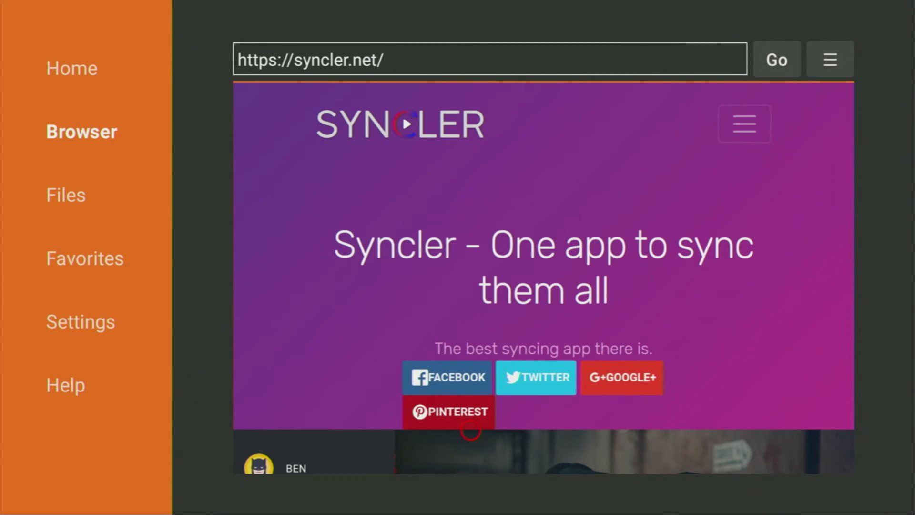
Step: Download the Syncler APK from syncler.net and choose Install in the Status dialog
scroll("down", 3)
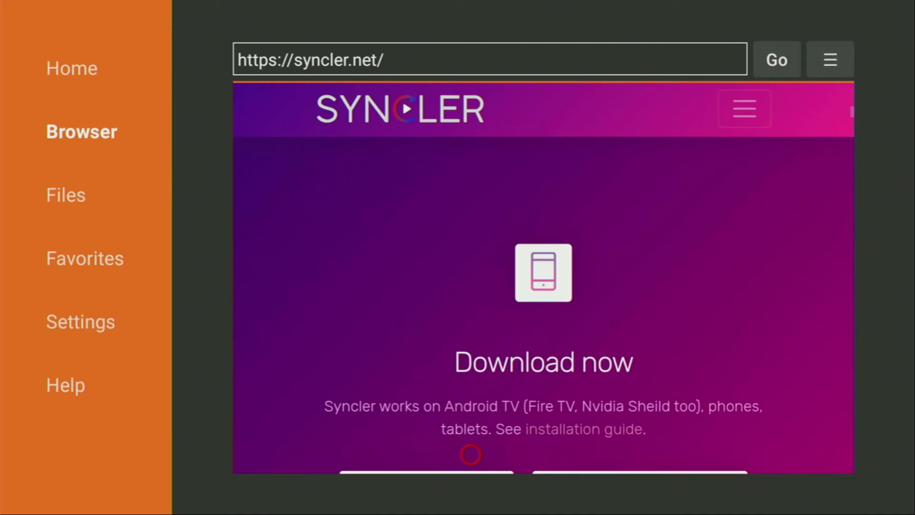
scroll("down", 3)
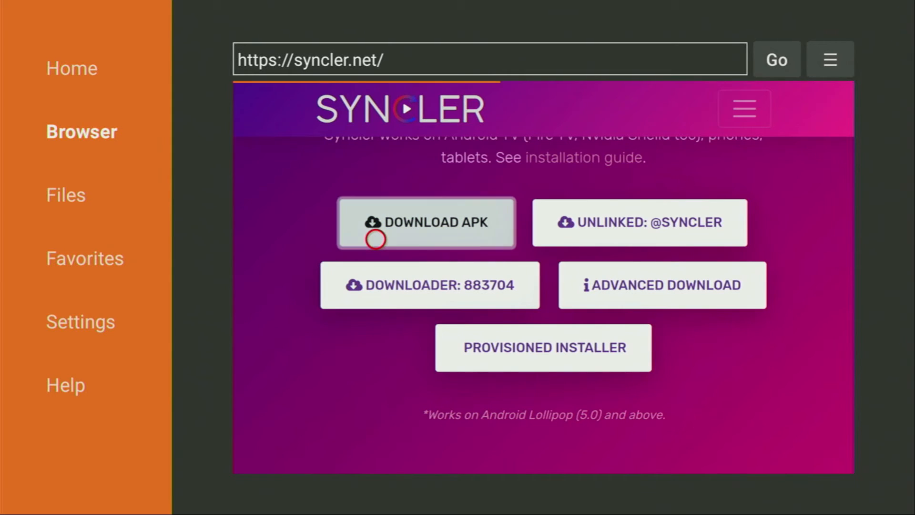
left_click(425, 222)
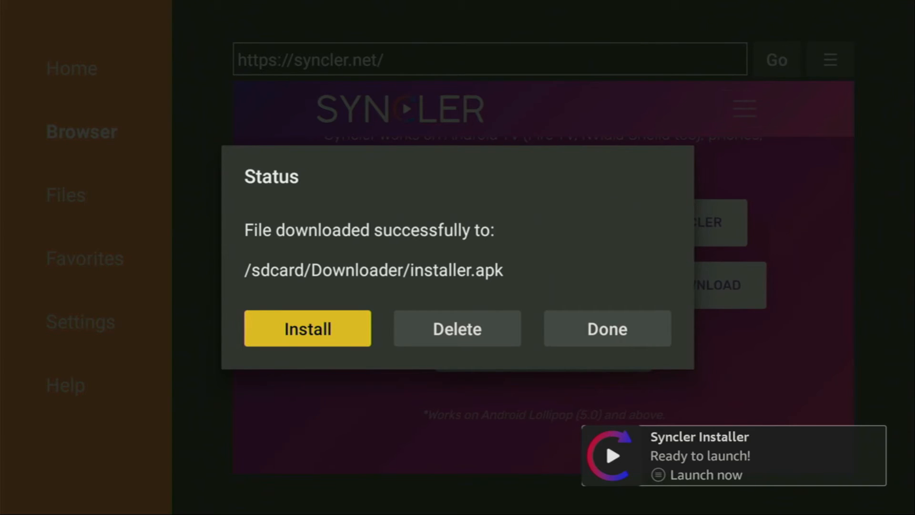
left_click(456, 328)
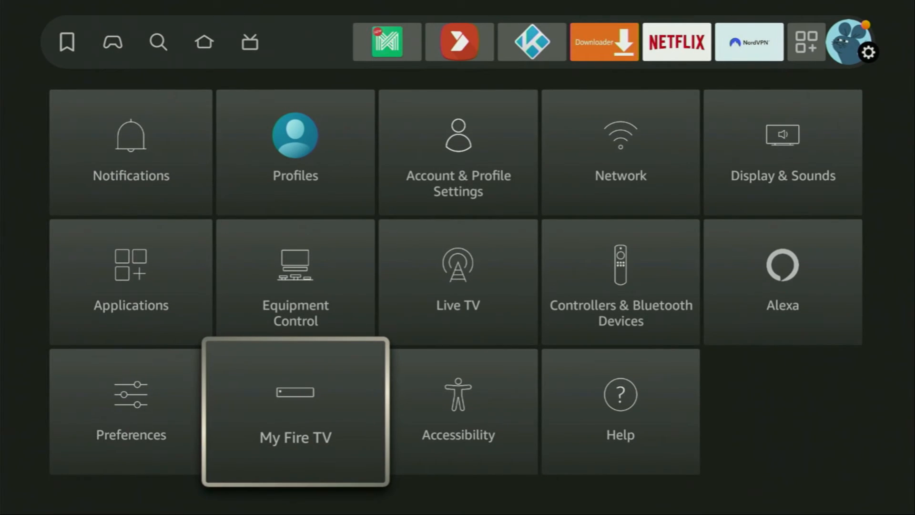
Step: Reach the Install unknown apps option under My Fire TV developer settings
left_click(294, 437)
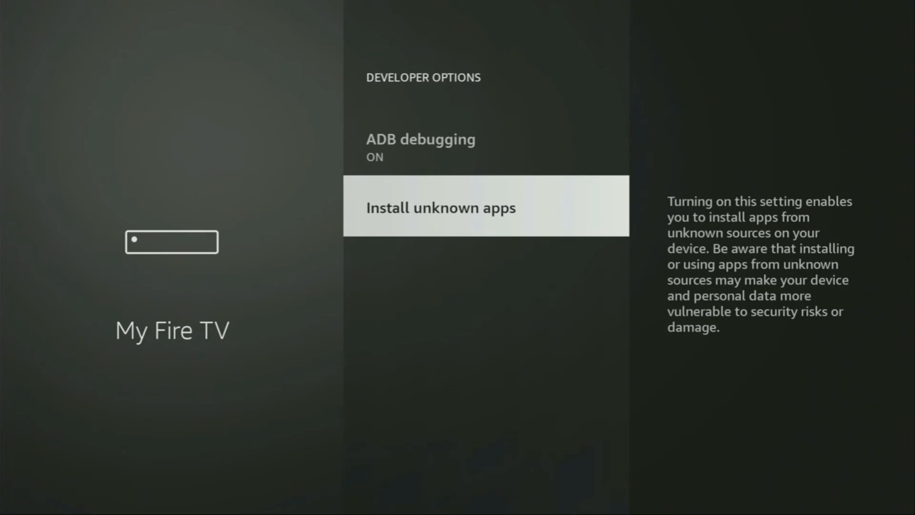
left_click(440, 206)
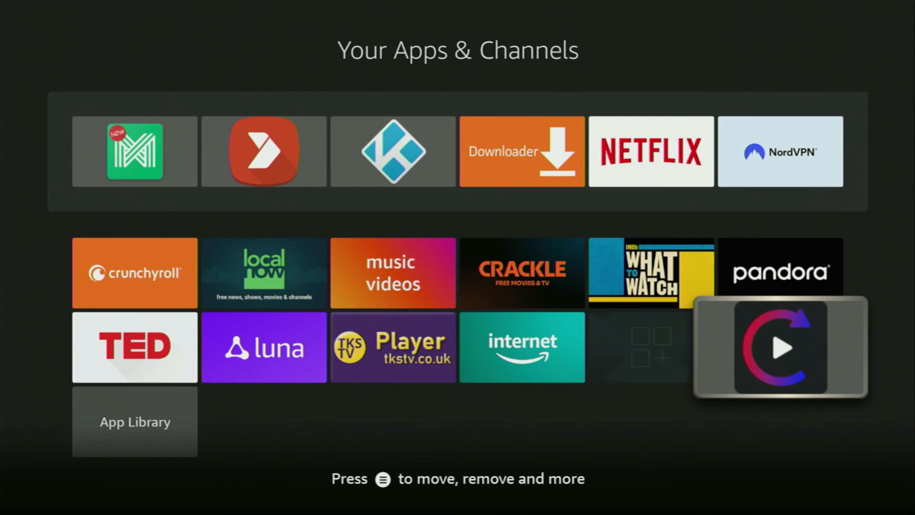
Step: Run Syncler Installer, accept the permission notice and confirm installing Syncler
left_click(780, 347)
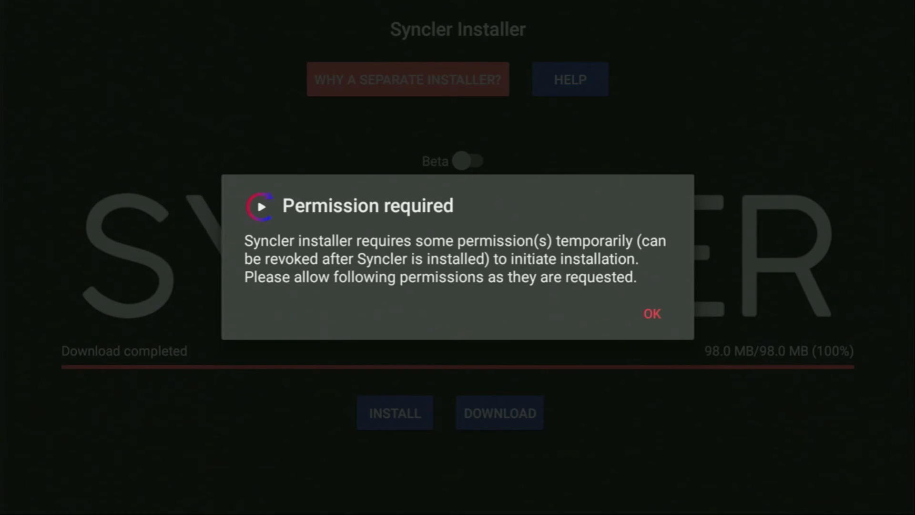
mouse_move(651, 314)
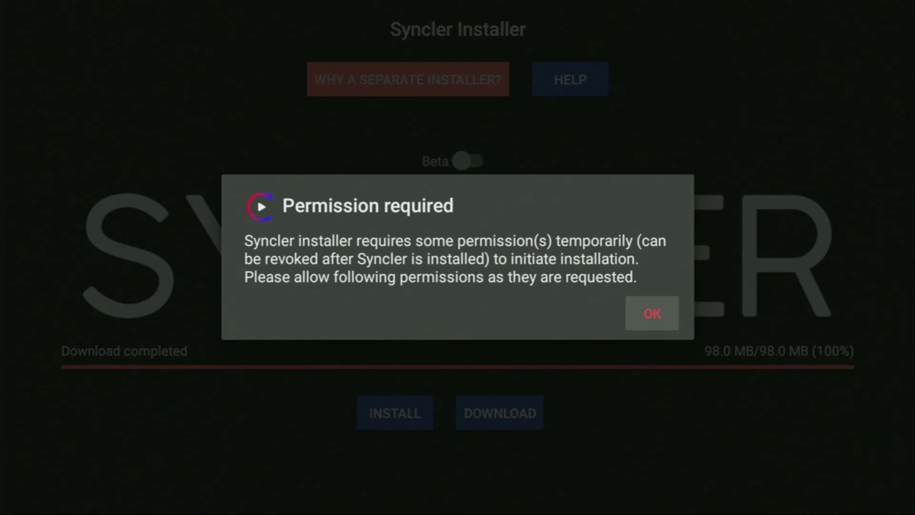
left_click(652, 313)
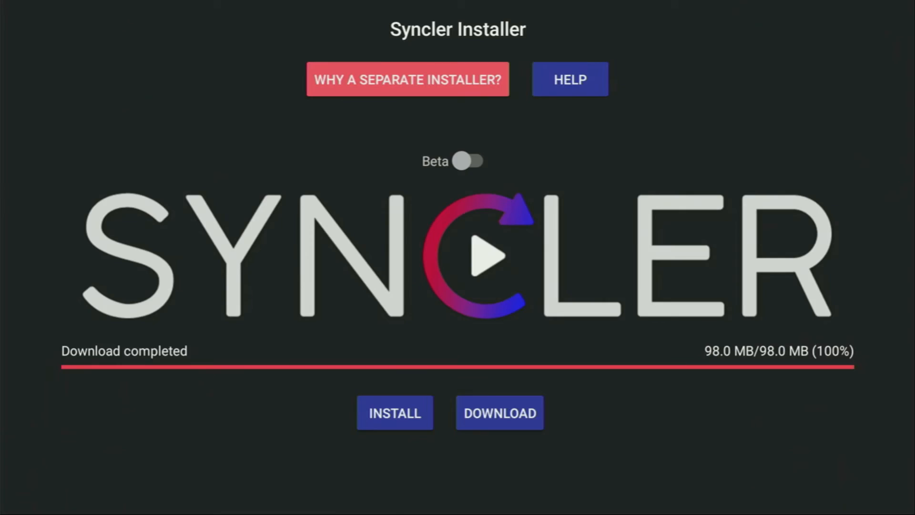
left_click(395, 413)
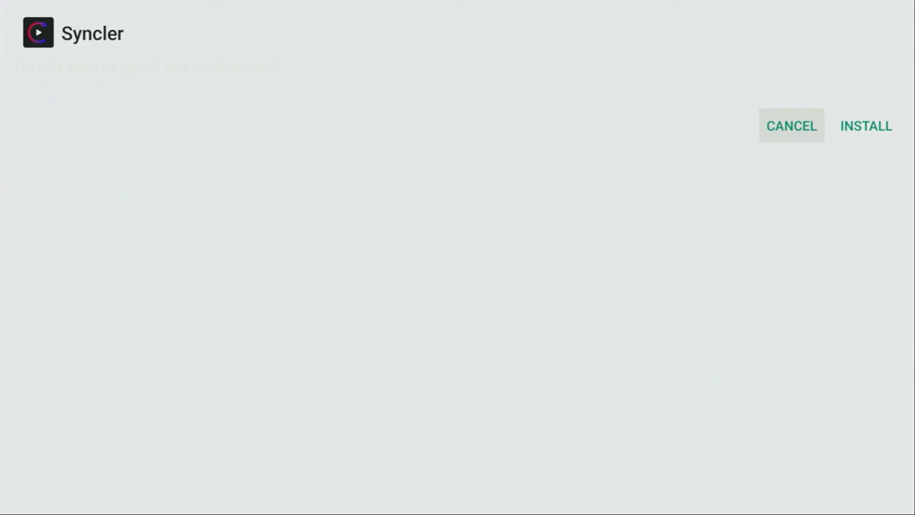
left_click(866, 126)
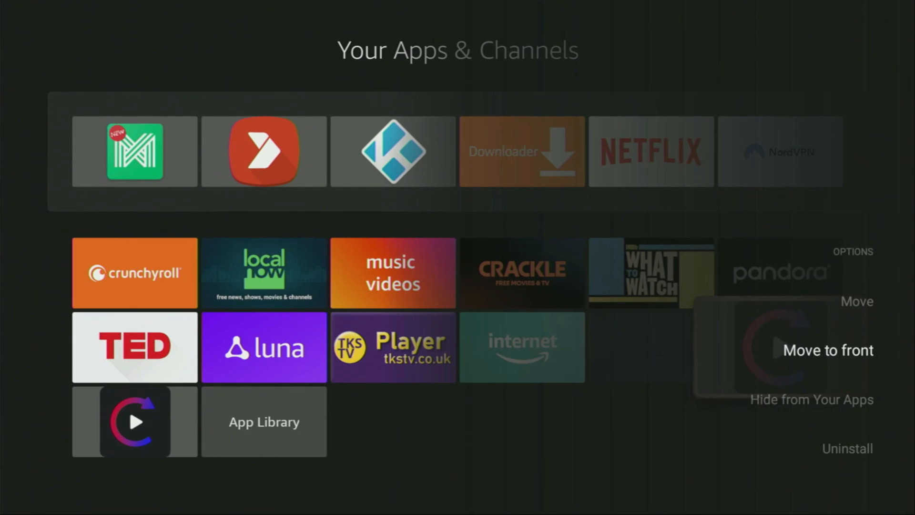
Step: Uninstall Syncler Installer and confirm its removal
left_click(846, 448)
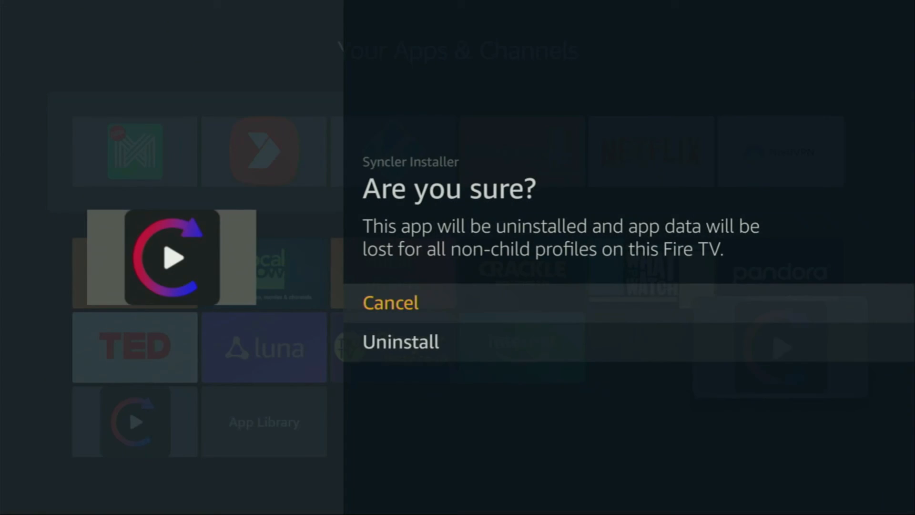
left_click(400, 341)
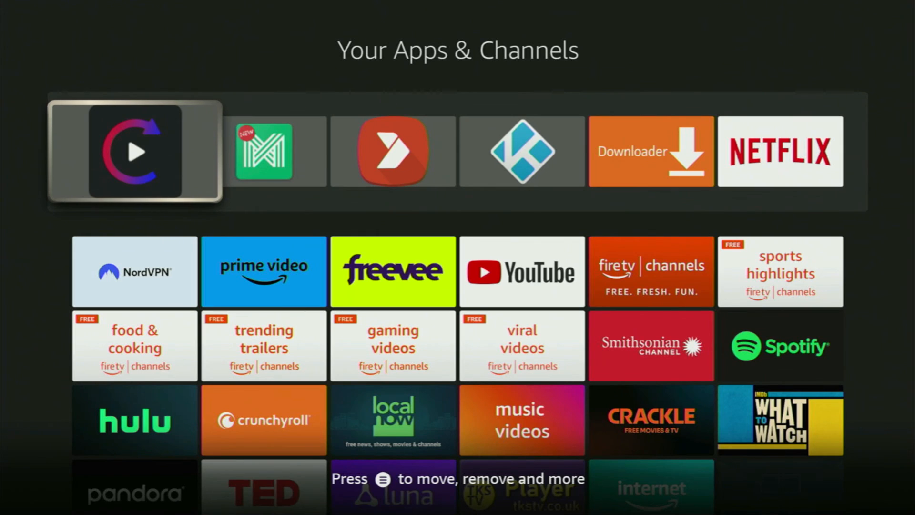
Step: Launch Syncler from the front of Your Apps & Channels
left_click(134, 151)
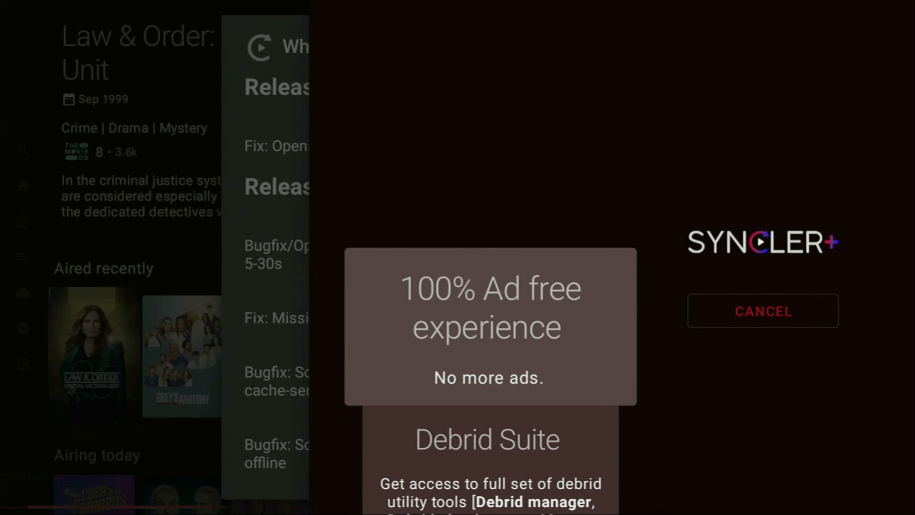